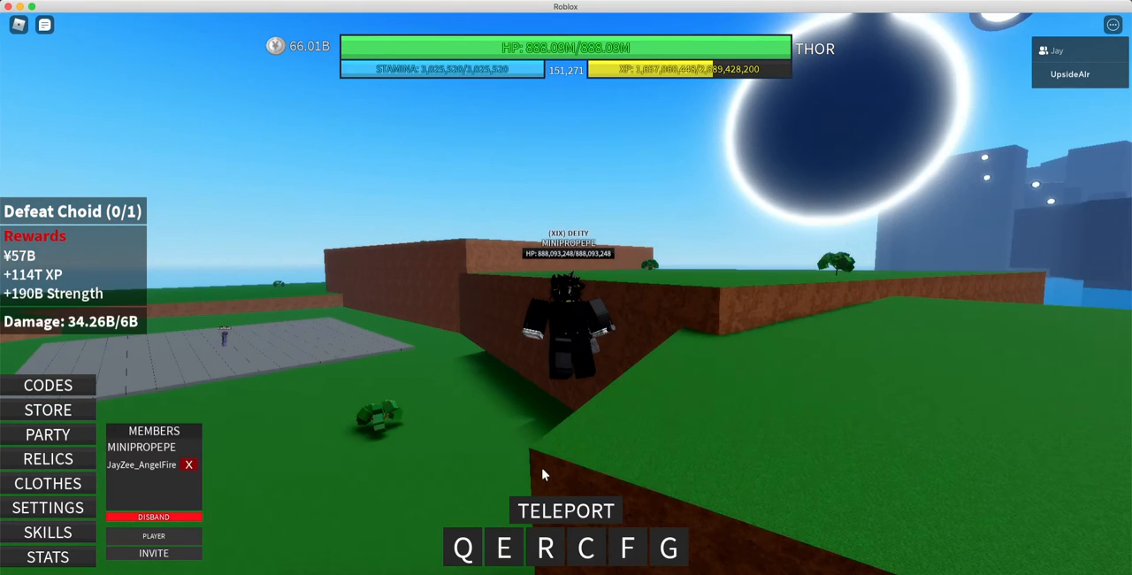
# Close the teleport destination list (Desert, Fendstrum, Forest, Grass) so the countdown appears
pyautogui.click(565, 510)
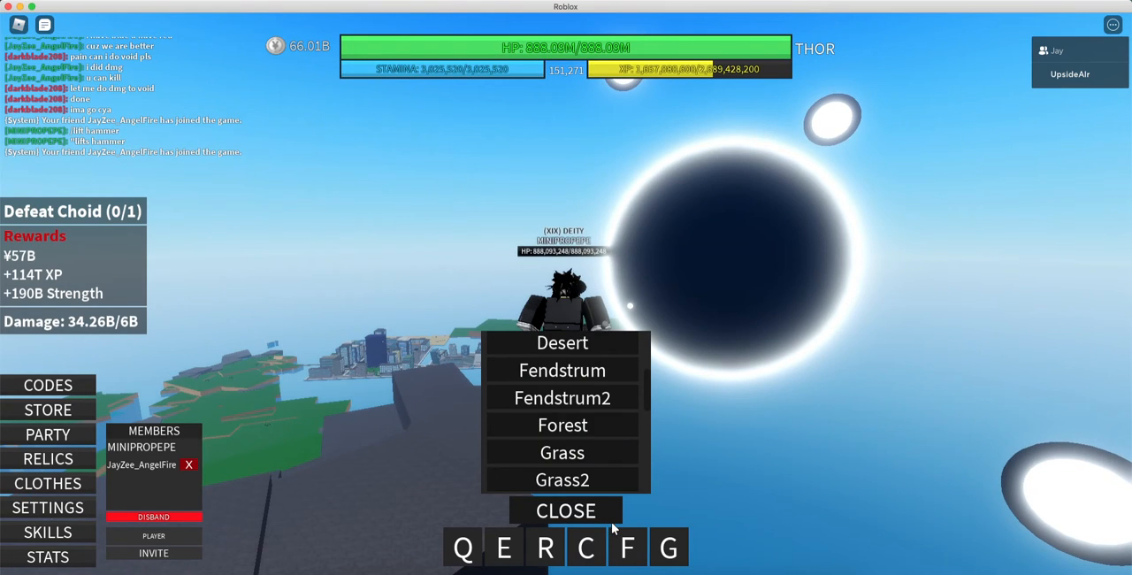
pyautogui.click(565, 510)
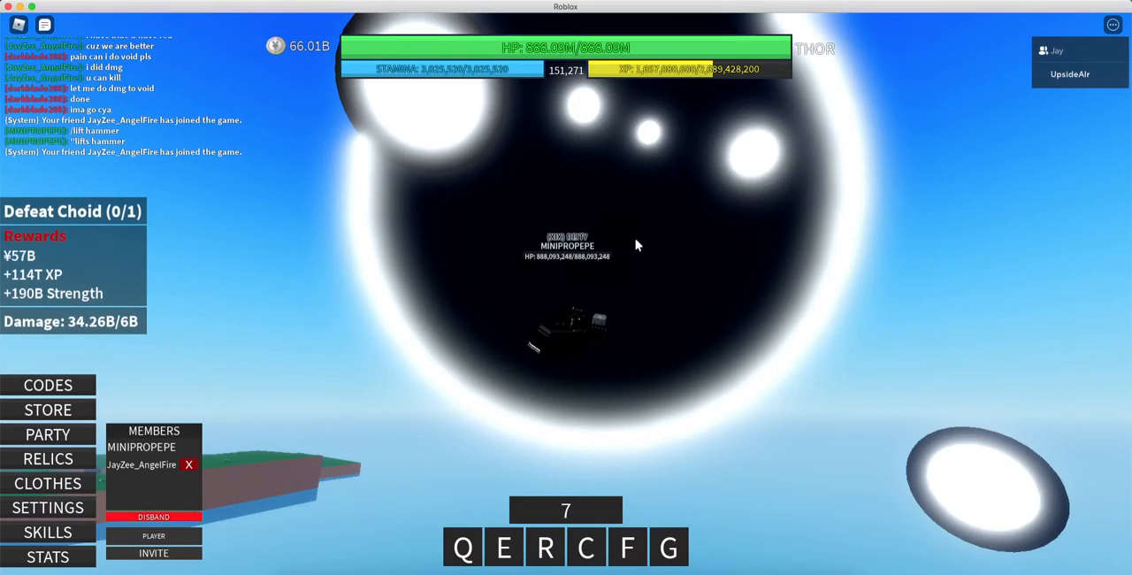